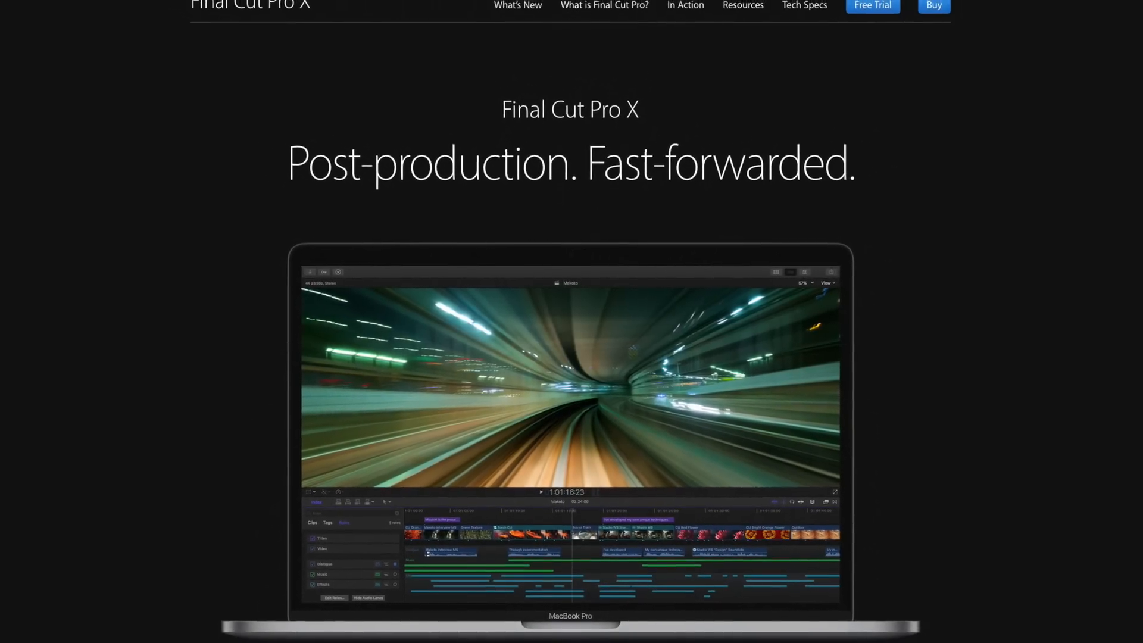
# Export the BruceX 5K project as a ProRes 422 master file saved to the Desktop
pyautogui.scroll(-3)
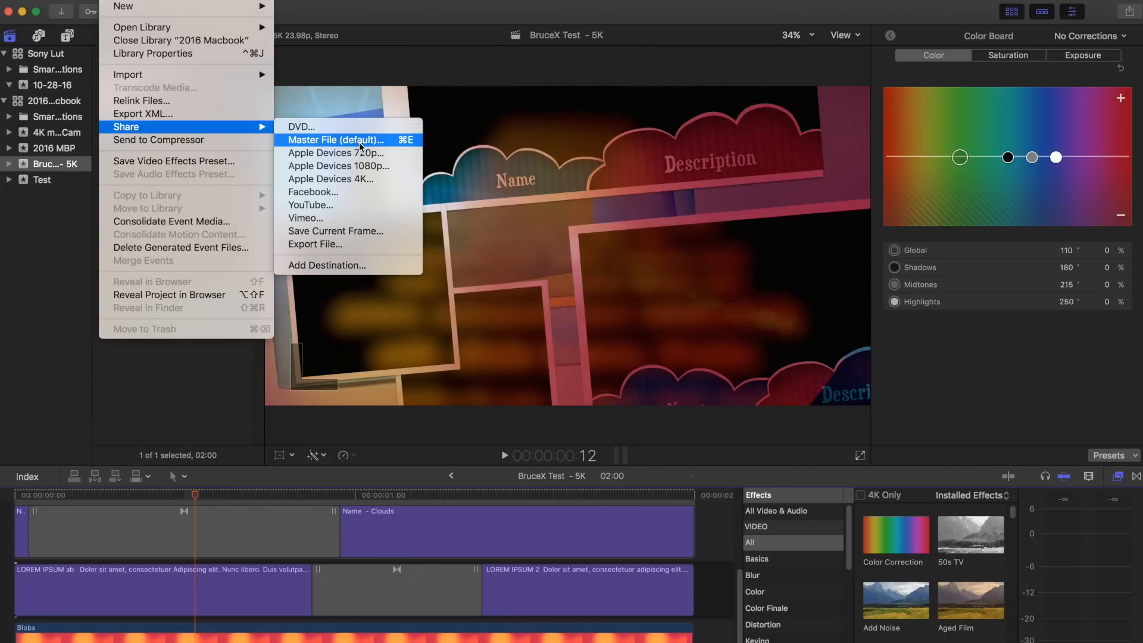
pyautogui.click(335, 141)
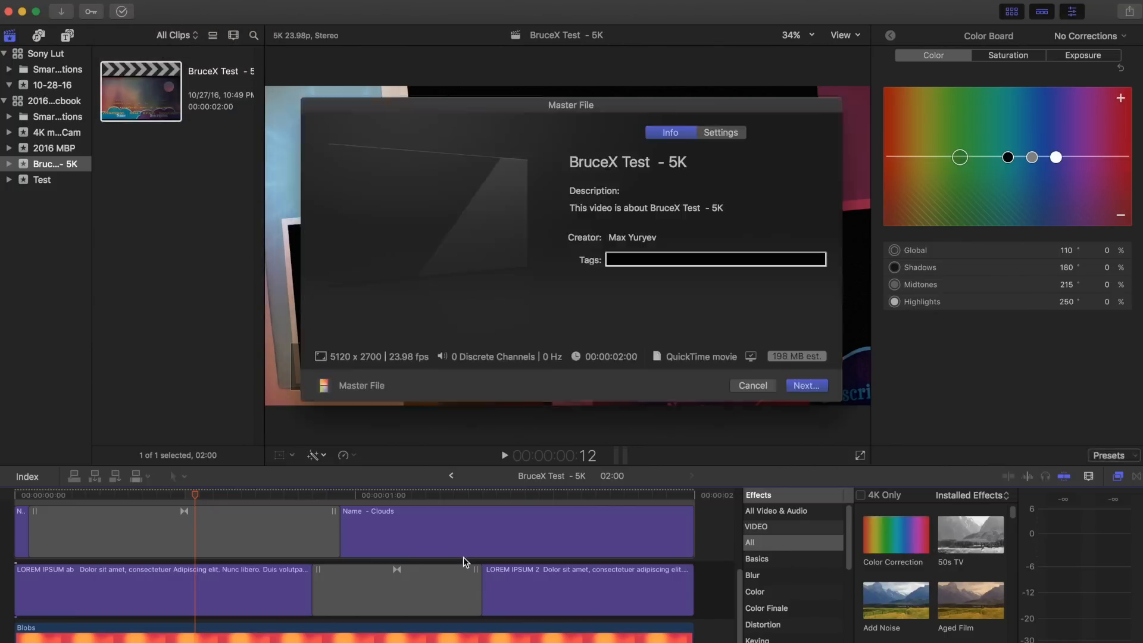
pyautogui.click(720, 132)
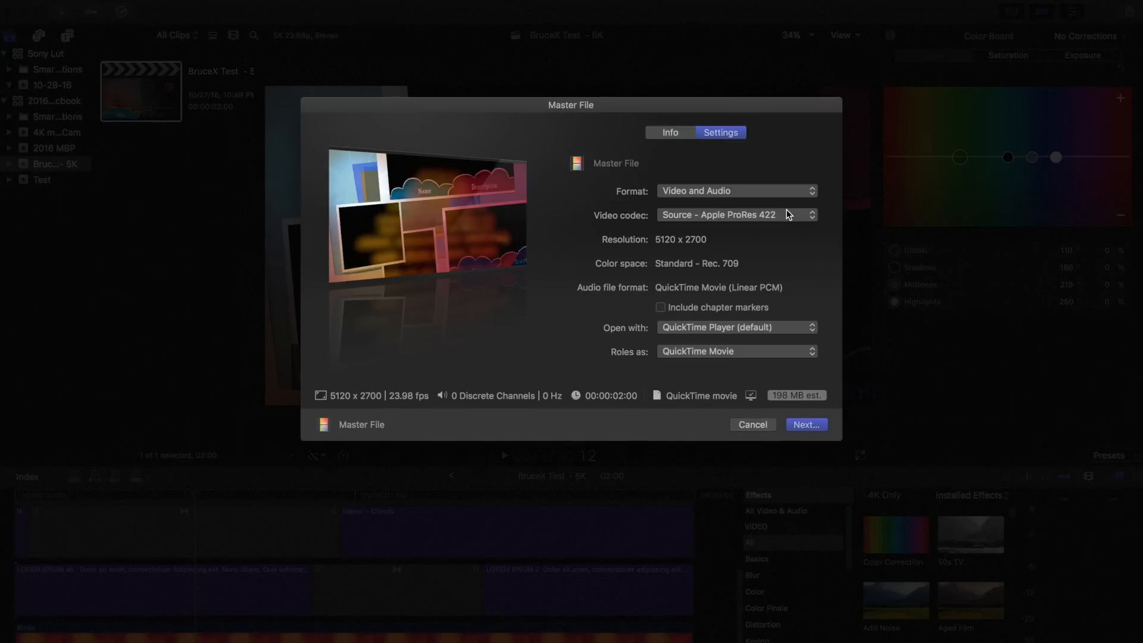
pyautogui.moveTo(723, 288)
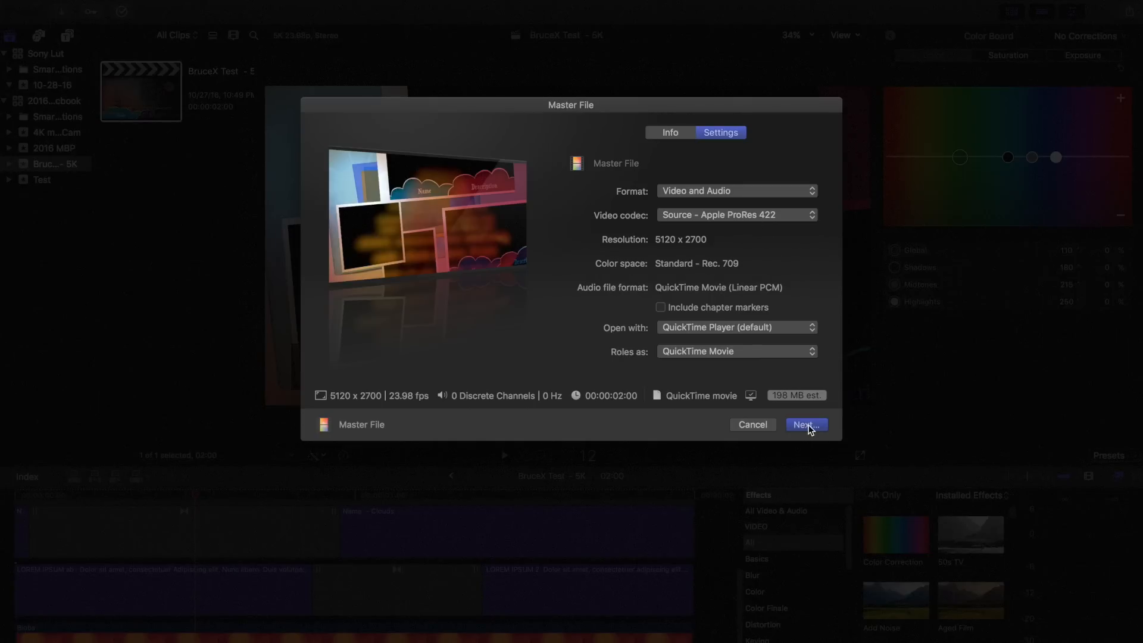
pyautogui.click(804, 423)
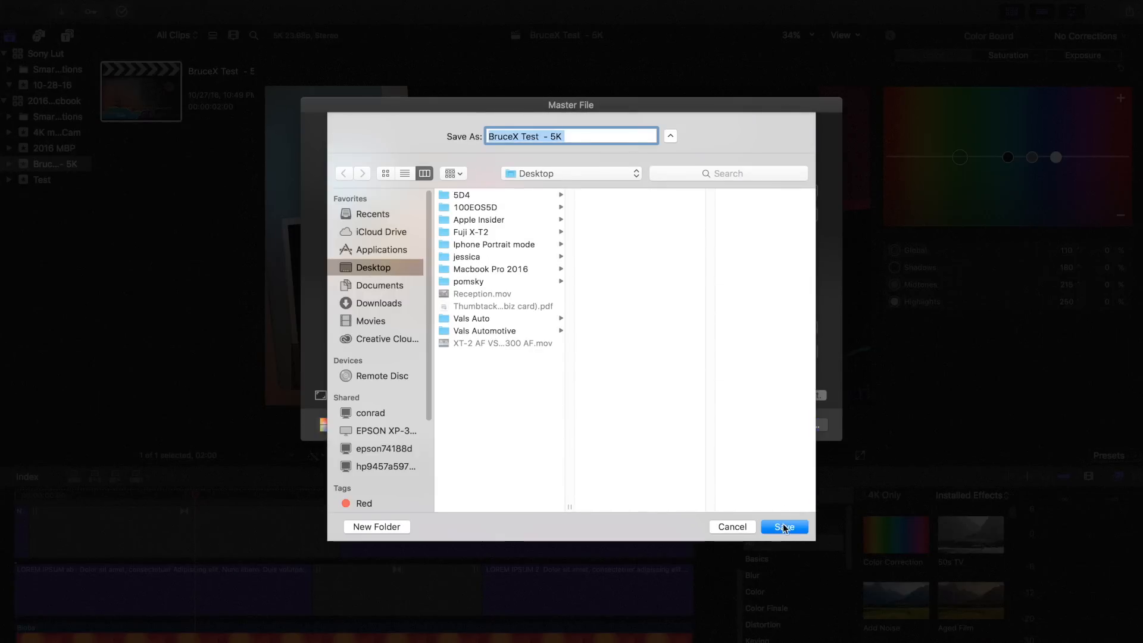
pyautogui.click(783, 527)
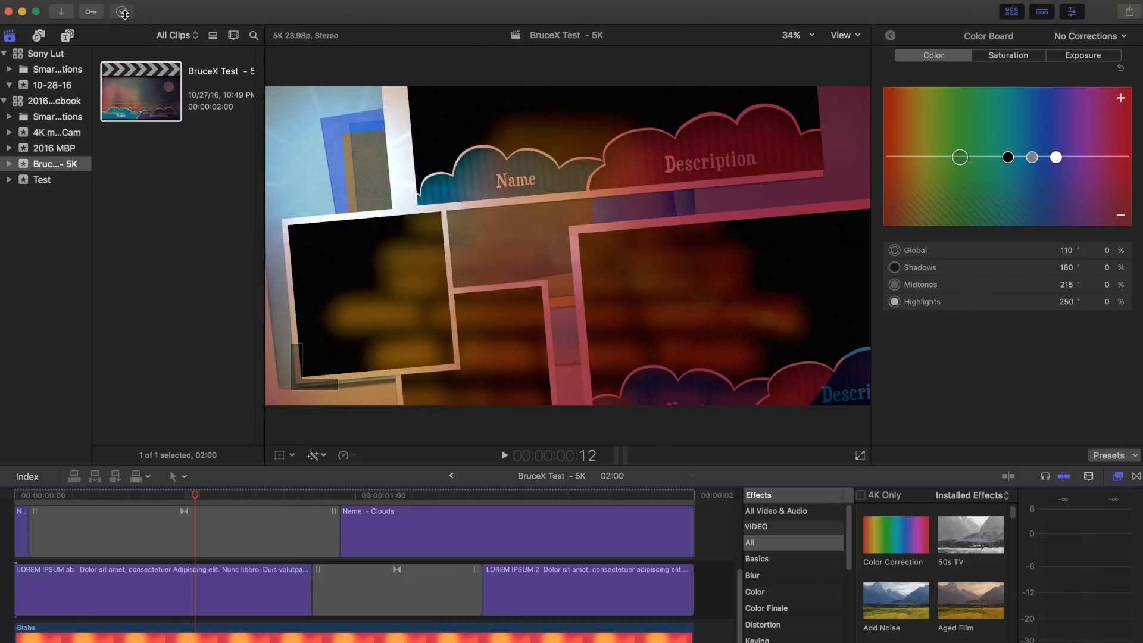
pyautogui.click(123, 12)
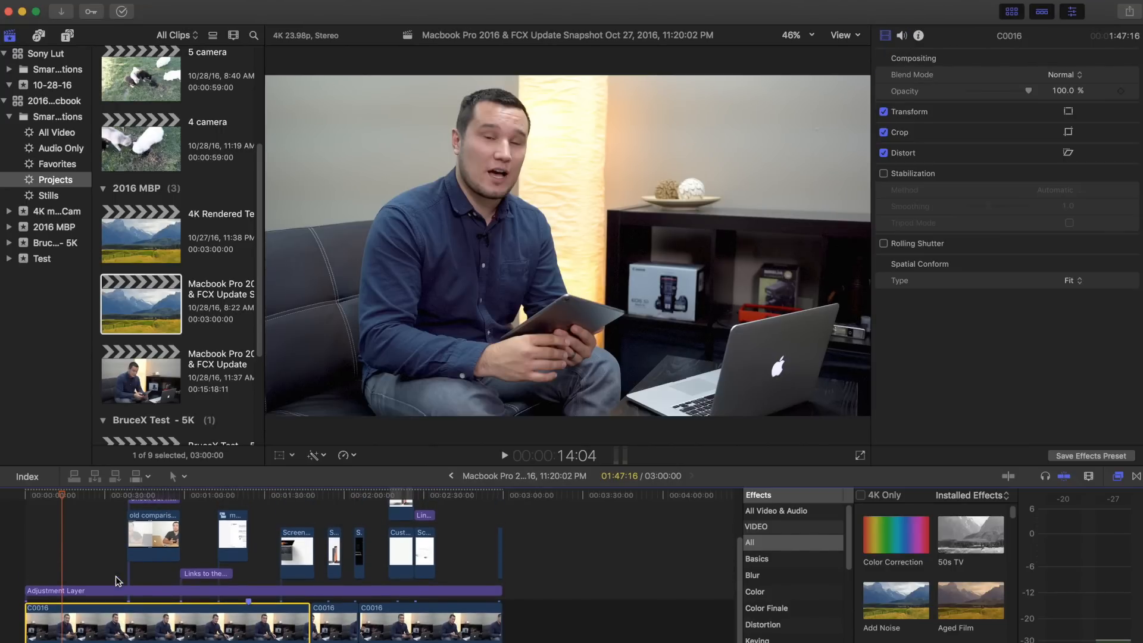
pyautogui.moveTo(343, 629)
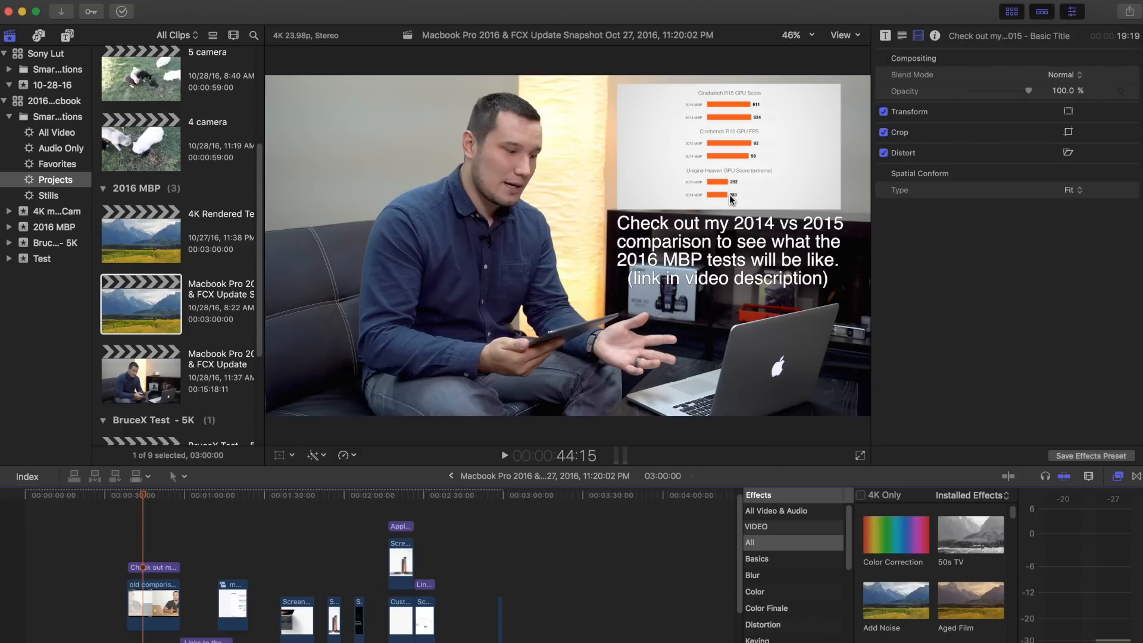
pyautogui.moveTo(724, 347)
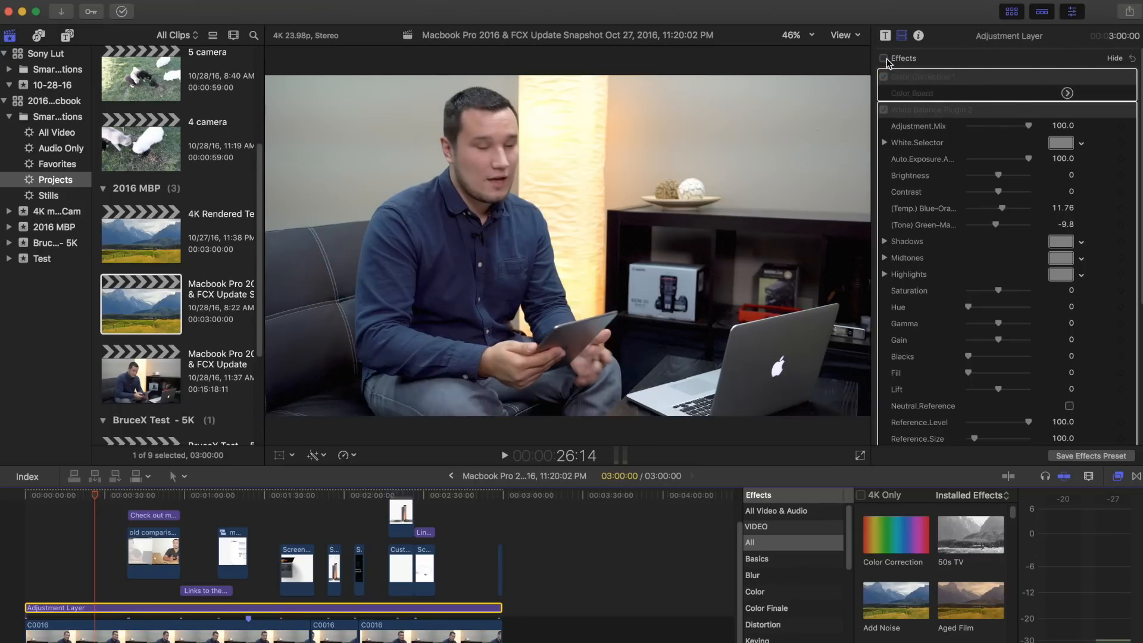
# Switch the adjustment layer's Color Correction, White Balance and Sharpen effects back on
pyautogui.click(885, 58)
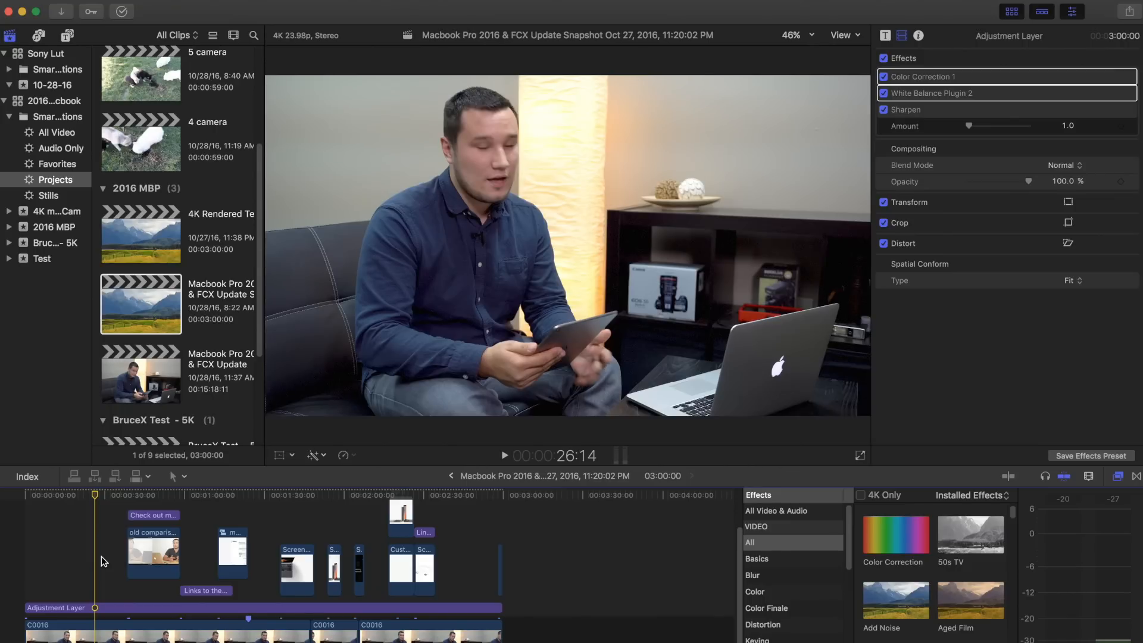
pyautogui.moveTo(86, 63)
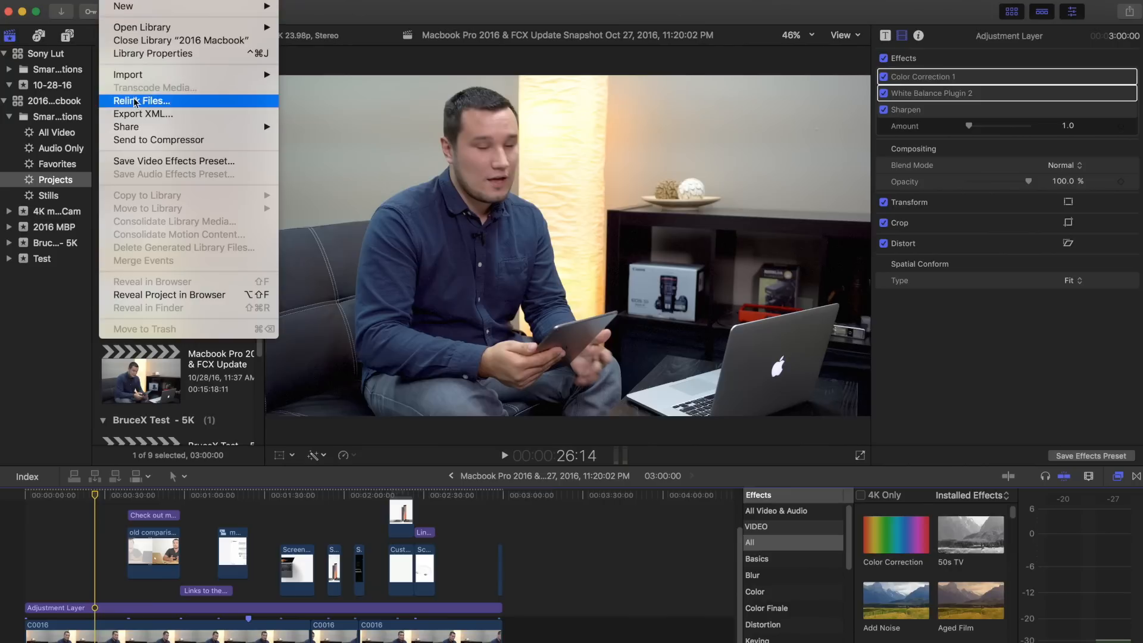
pyautogui.moveTo(126, 126)
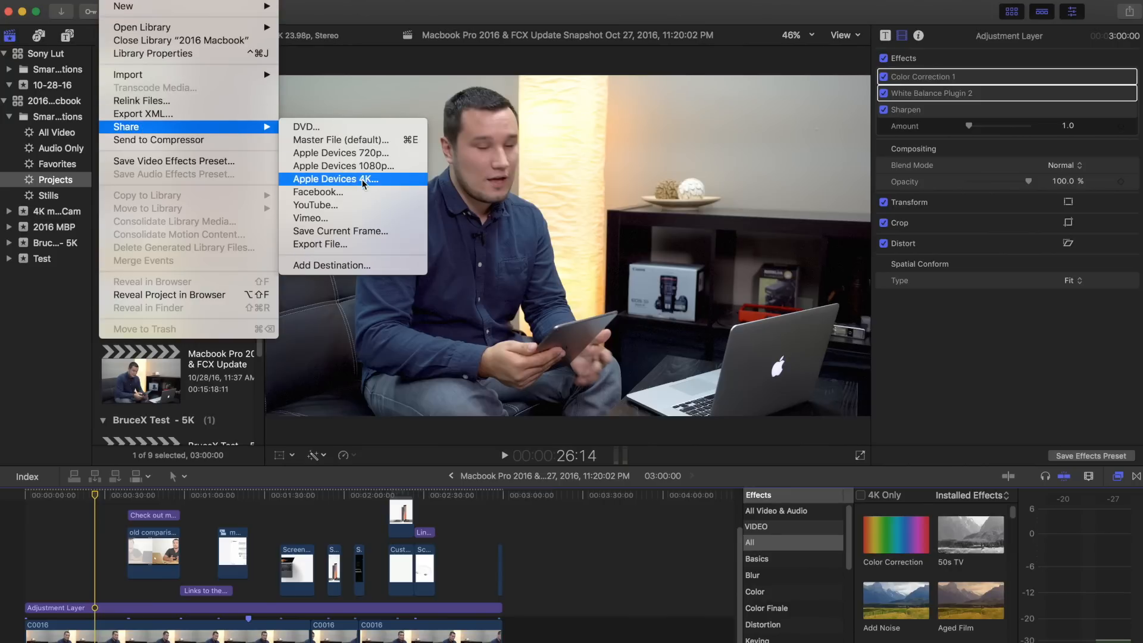
# Export the project as a 3840 x 2160 H.264 Apple Devices 4K movie saved to the Desktop
pyautogui.click(335, 178)
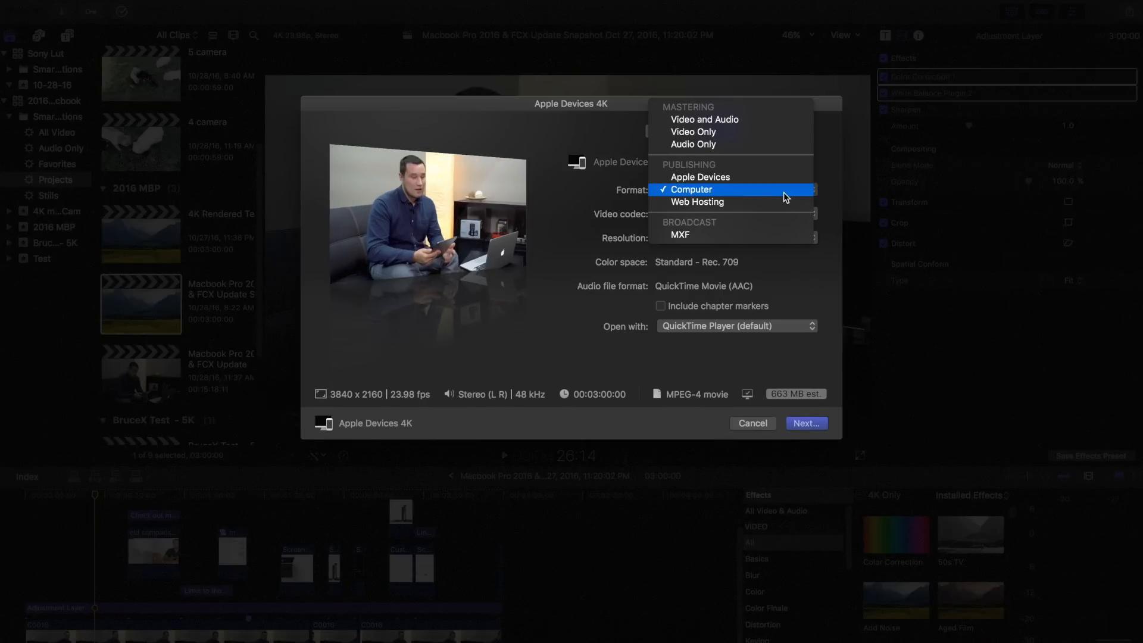
pyautogui.click(691, 189)
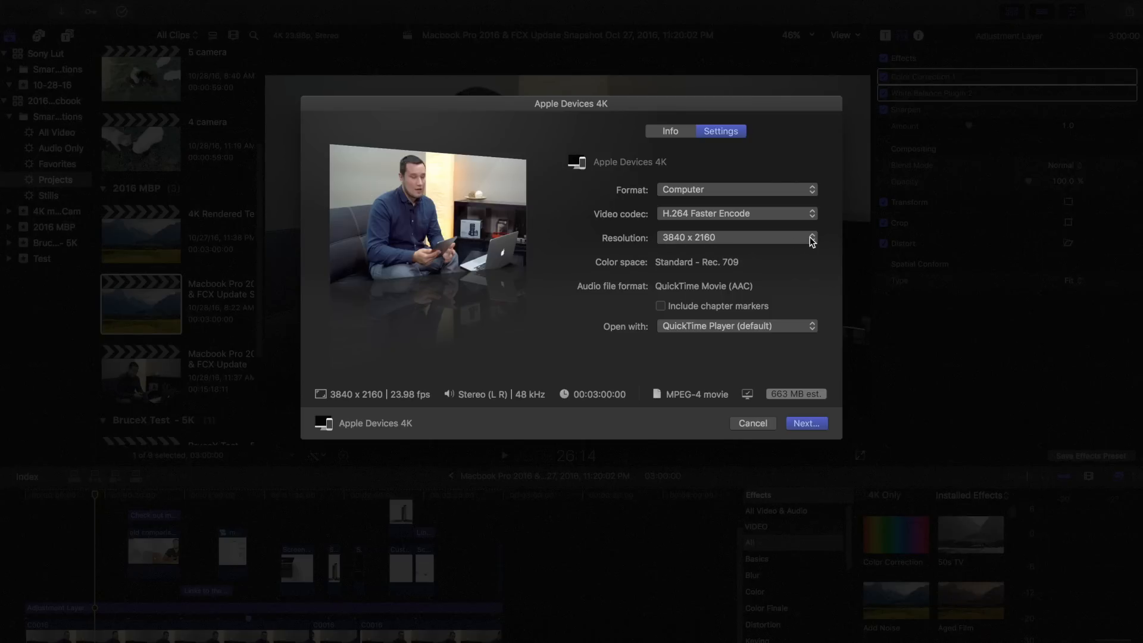
pyautogui.click(806, 422)
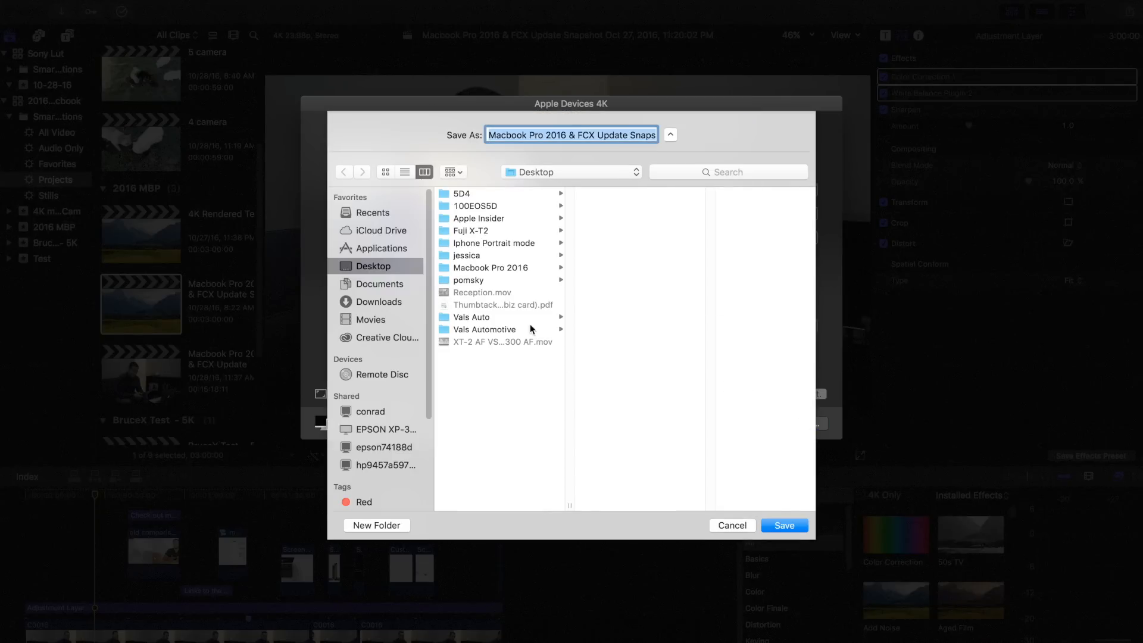
pyautogui.click(783, 525)
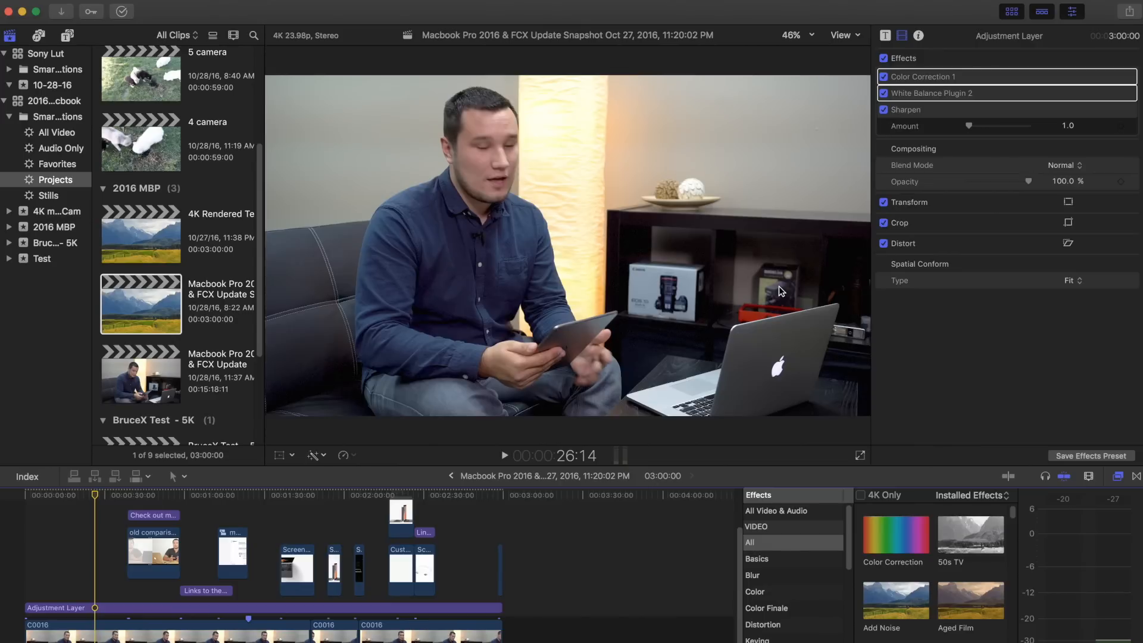
pyautogui.moveTo(482, 398)
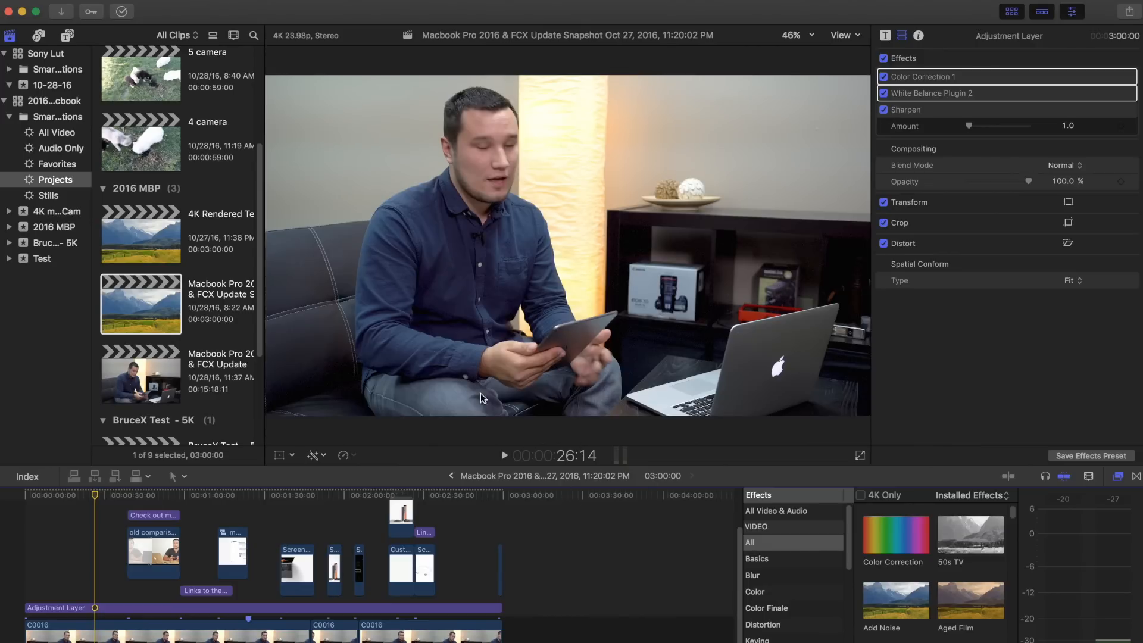
# Show the 4K multicam library's nine puppy clips with one 3840 x 2160 clip previewing
pyautogui.click(121, 11)
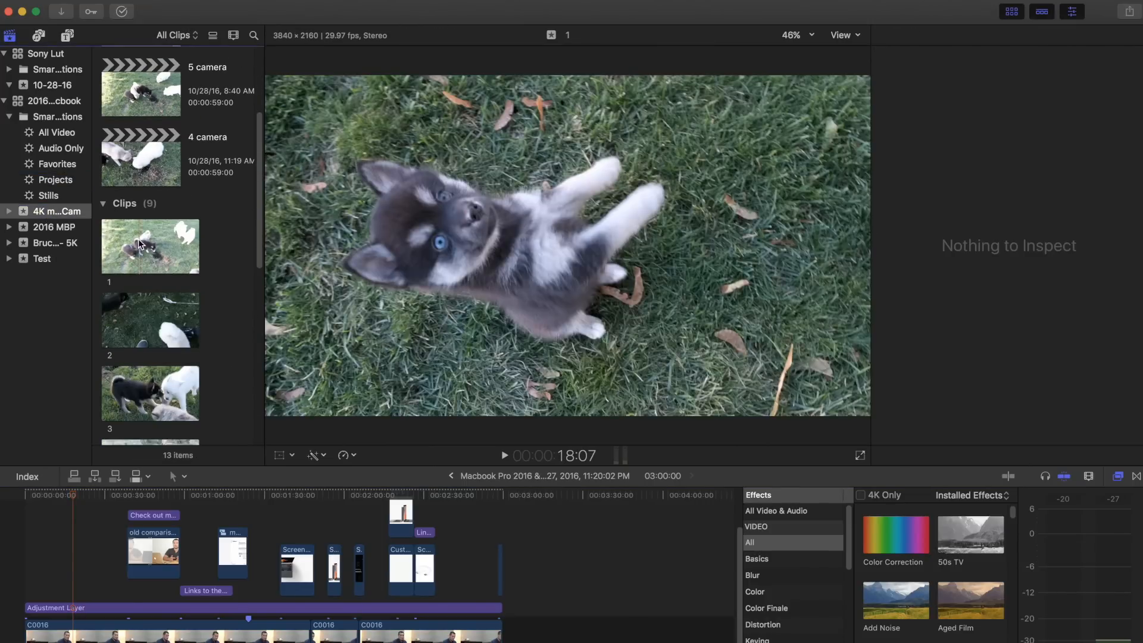
# Preview clips 3 and 4, then reveal the 2, 3, 4 and 5 camera multicam projects list
pyautogui.click(150, 247)
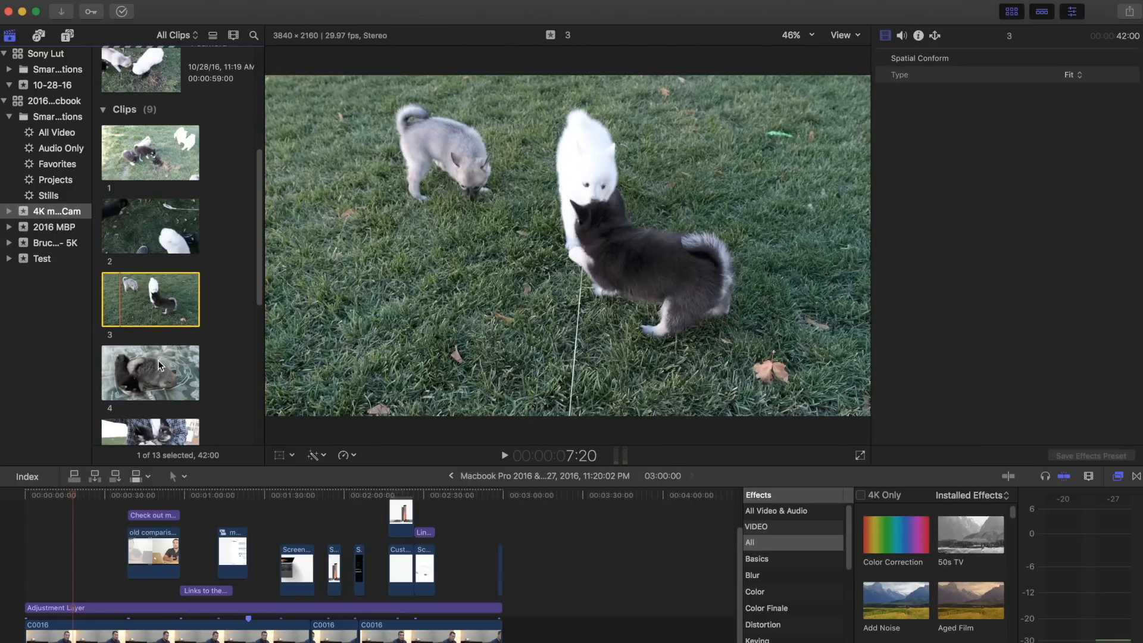
pyautogui.click(150, 372)
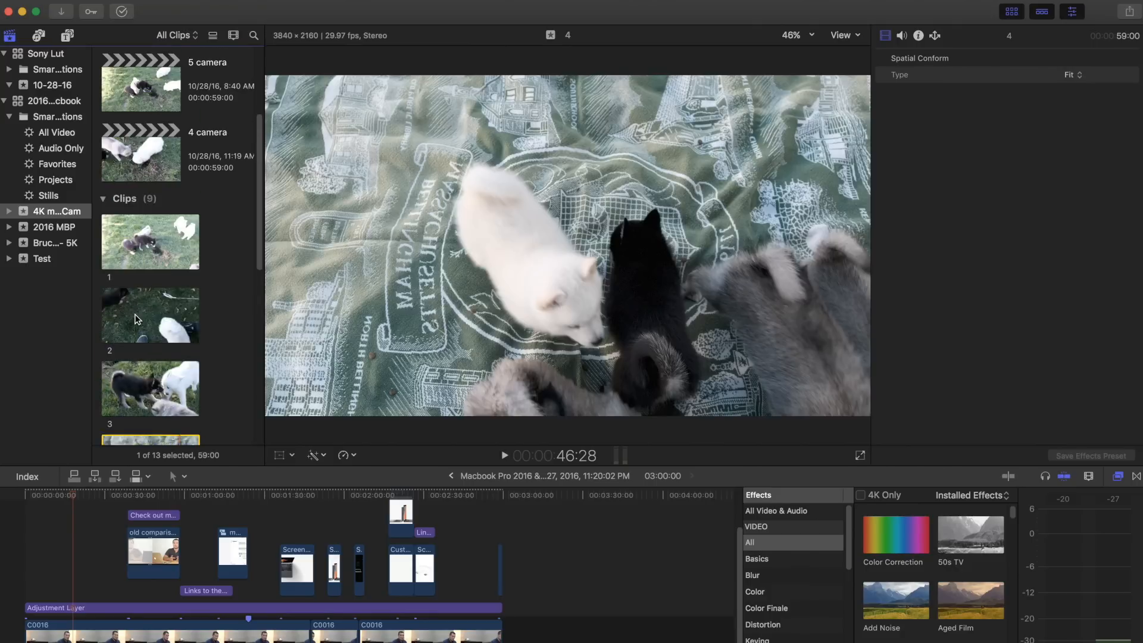
pyautogui.scroll(-3)
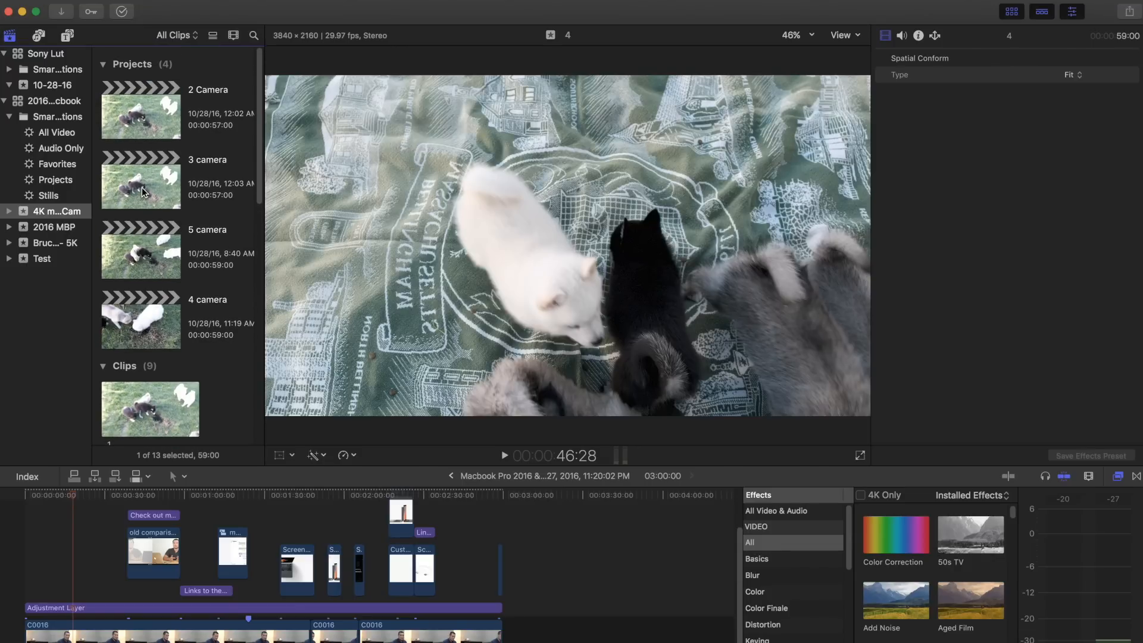
# Open the 3 camera multicam clip and show its three angles in the angle viewer
pyautogui.doubleClick(141, 181)
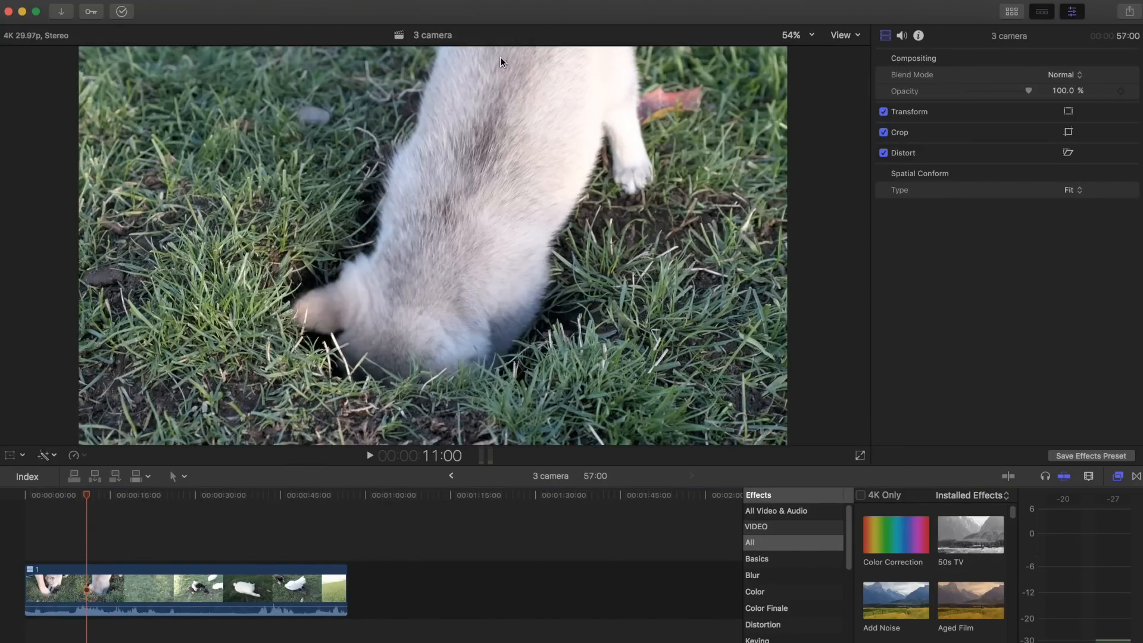
pyautogui.click(1071, 10)
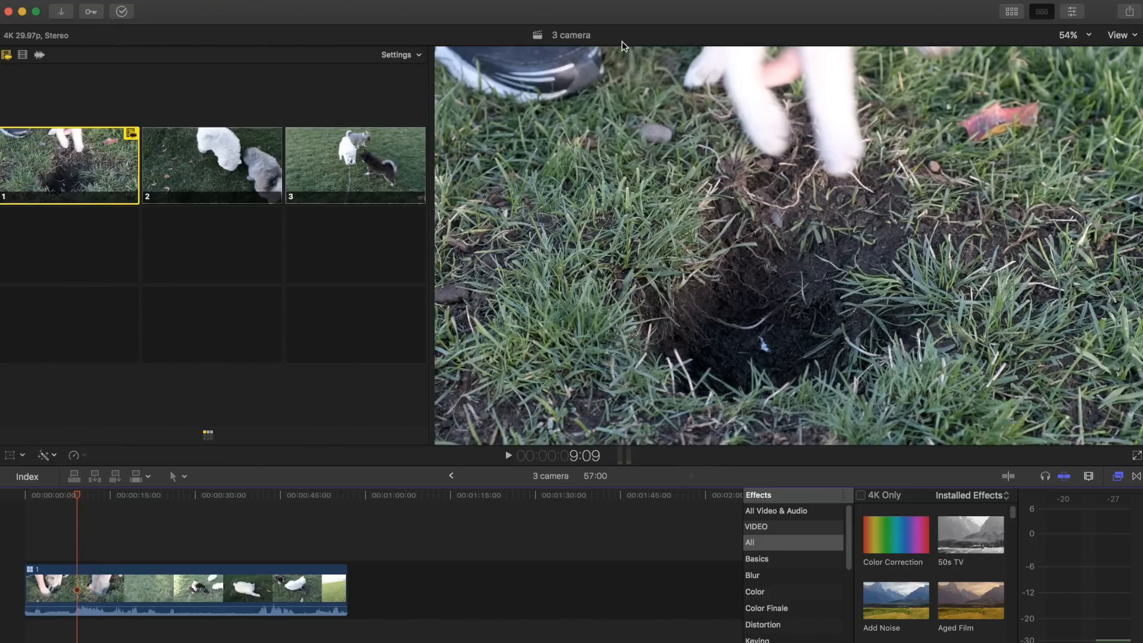
pyautogui.click(1121, 35)
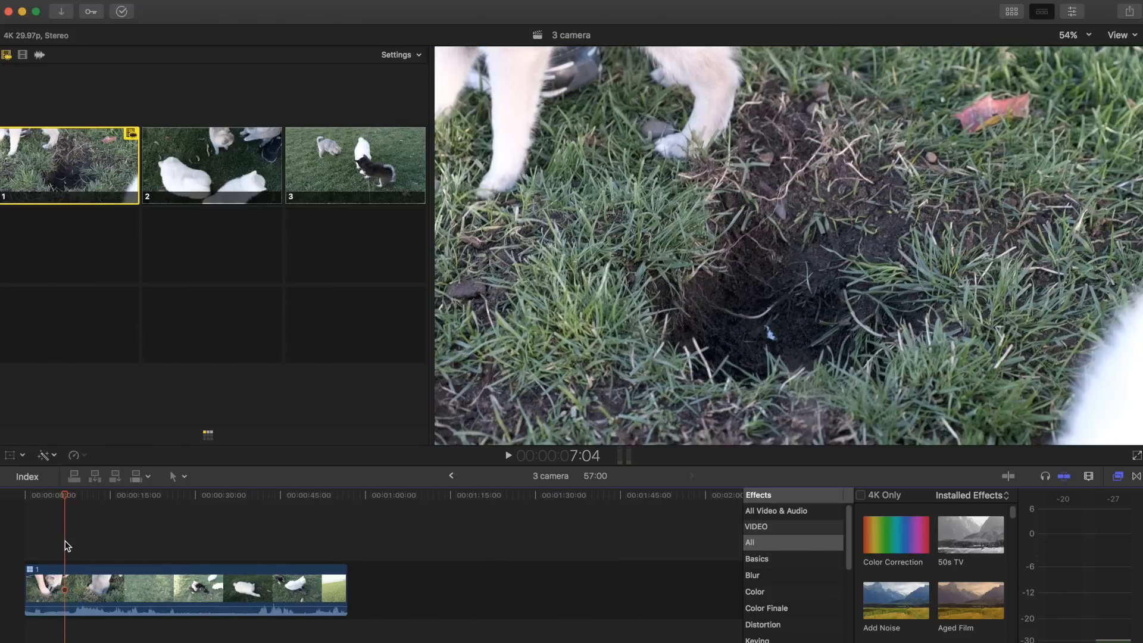
pyautogui.click(509, 456)
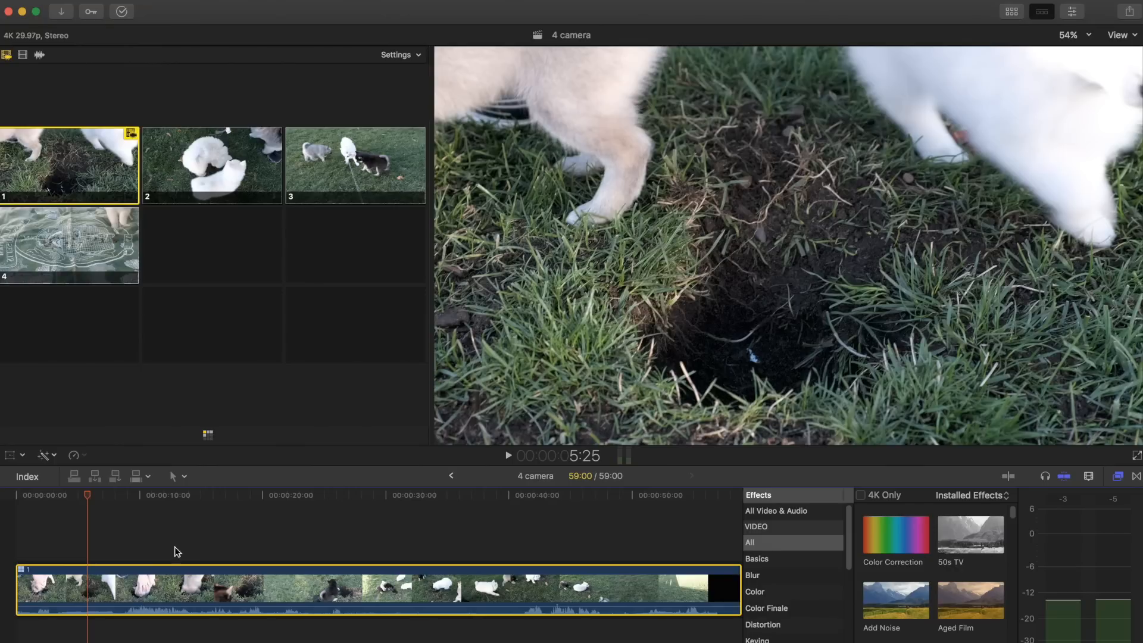
pyautogui.moveTo(103, 544)
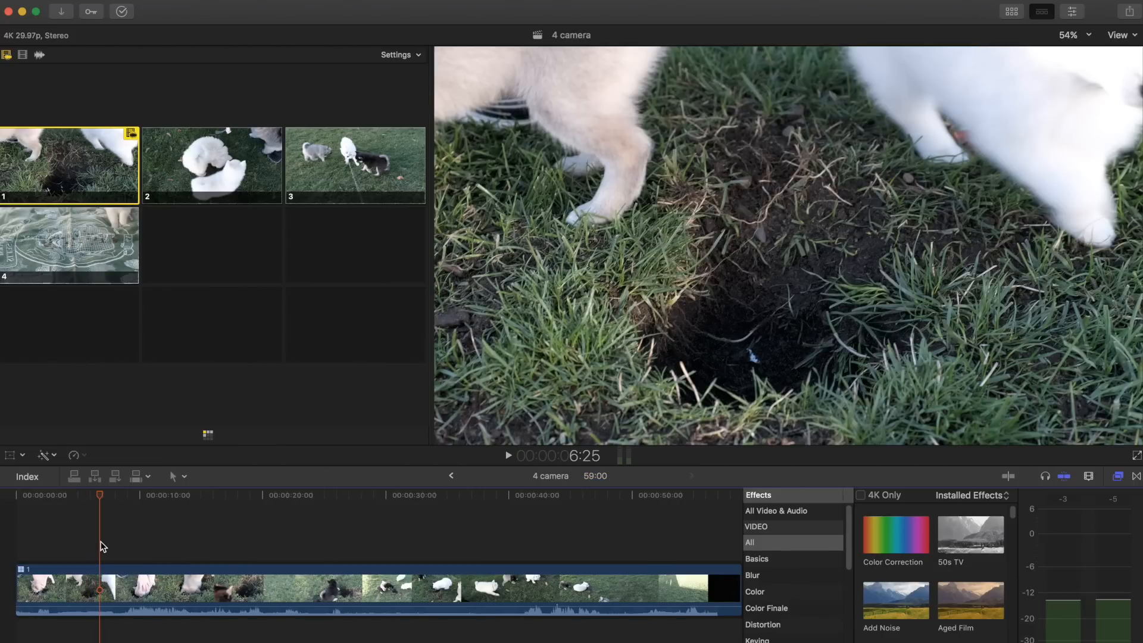
# Play the 4 camera multicam clip so all four puppy angles run together
pyautogui.click(509, 455)
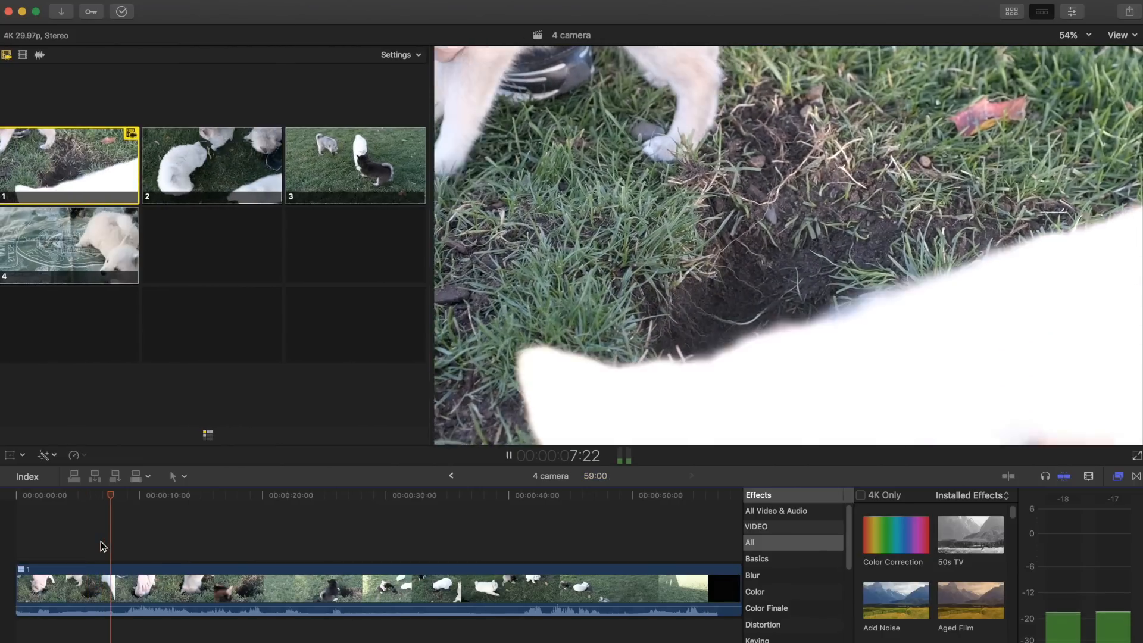